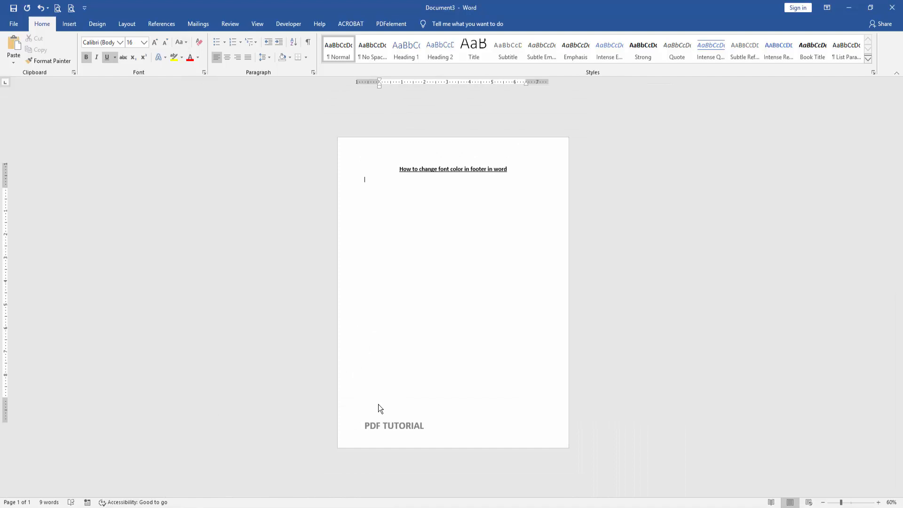
# Enter footer editing with 'PDF TUTORIAL' selected and the Home ribbon showing
pyautogui.doubleClick(394, 426)
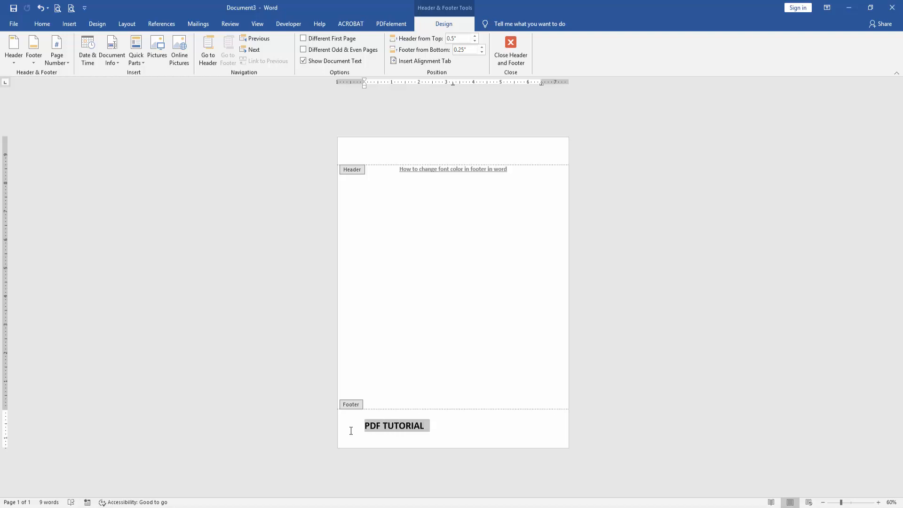
pyautogui.click(41, 24)
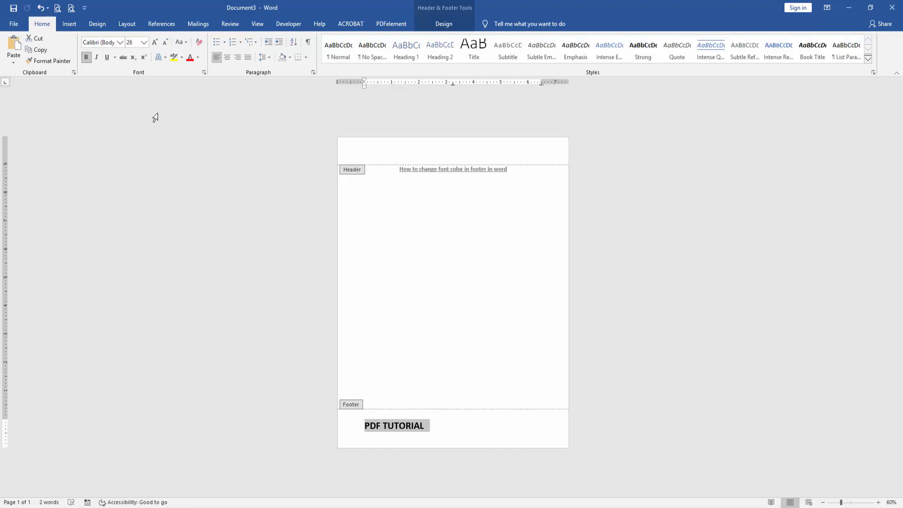
# Color 'PDF TUTORIAL' Red via Font Color, then close Header and Footer
pyautogui.click(199, 57)
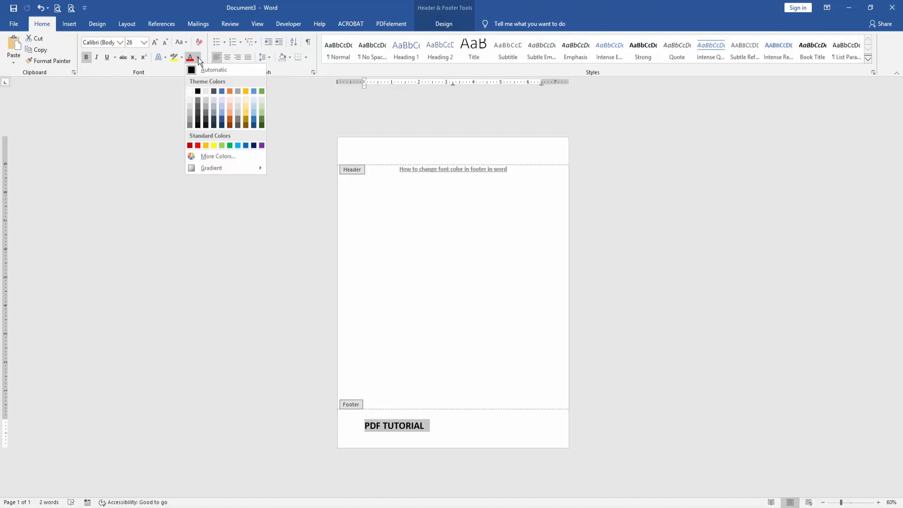
pyautogui.click(198, 145)
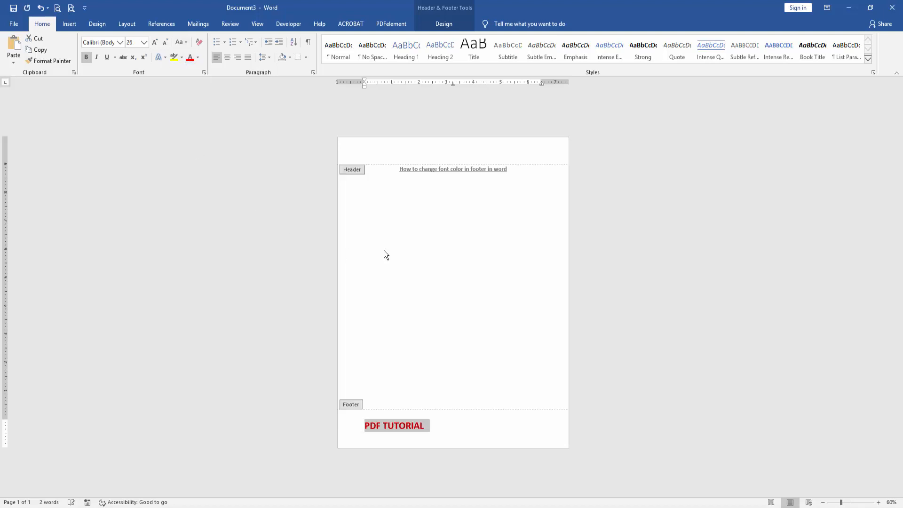
pyautogui.click(444, 23)
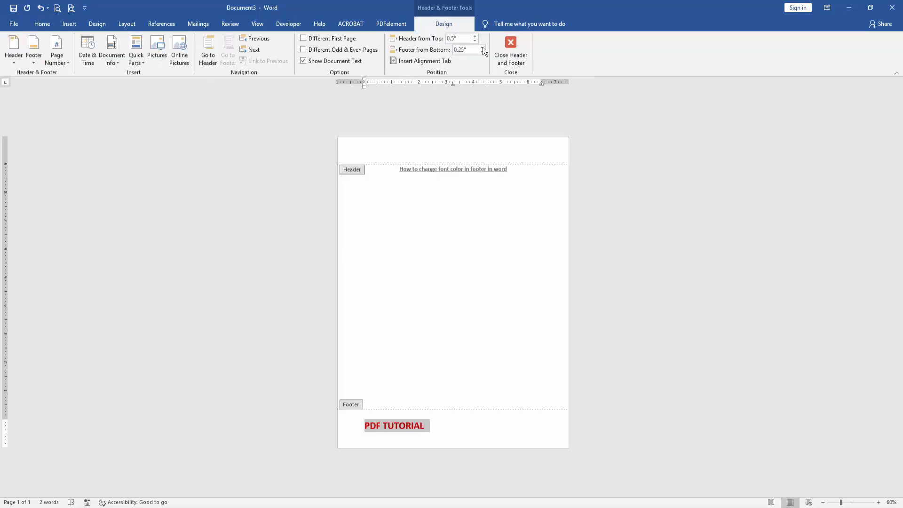
pyautogui.click(510, 50)
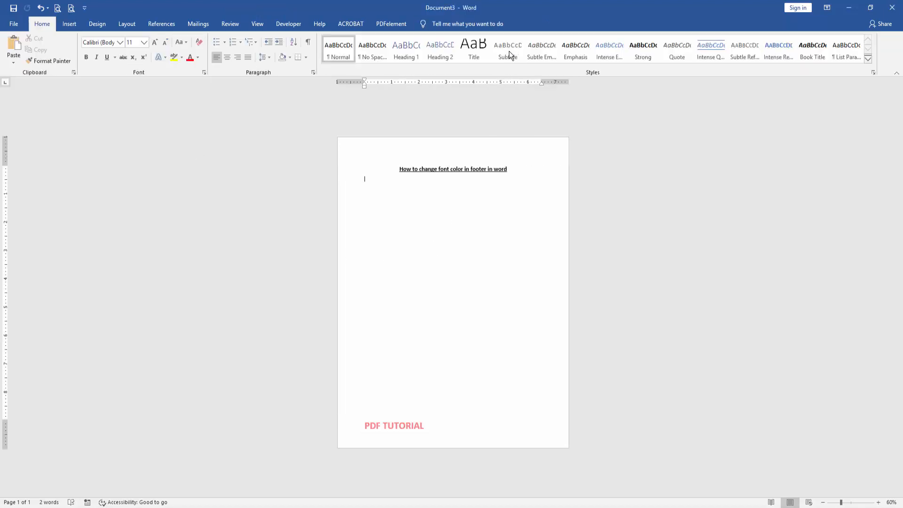